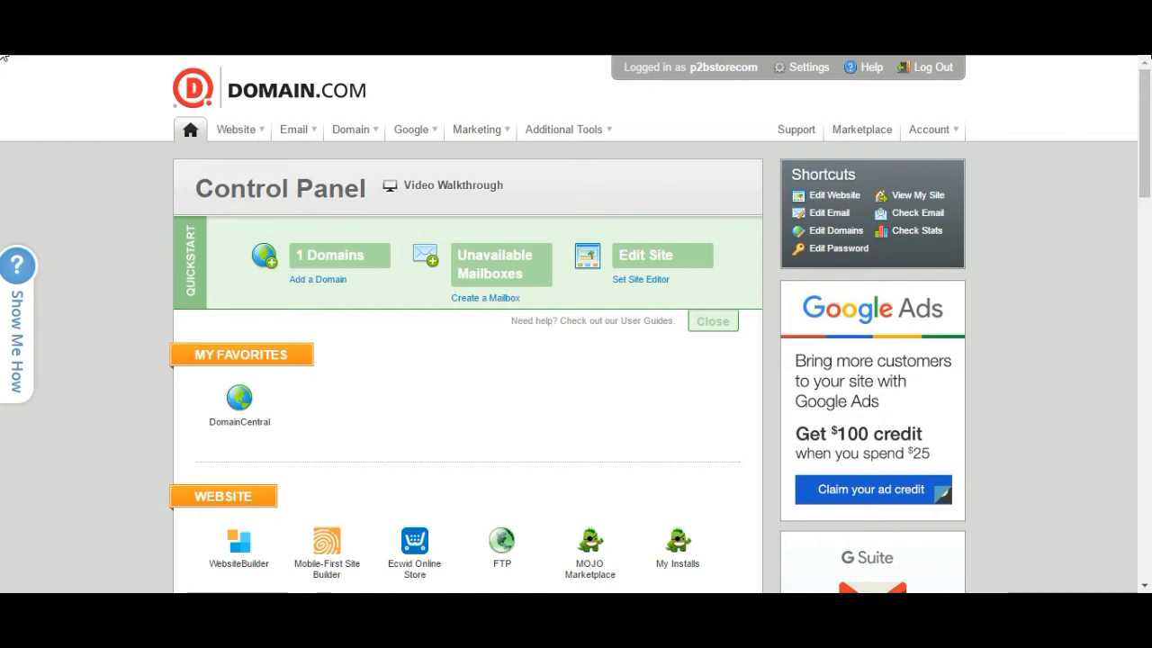
mouse_move(7, 79)
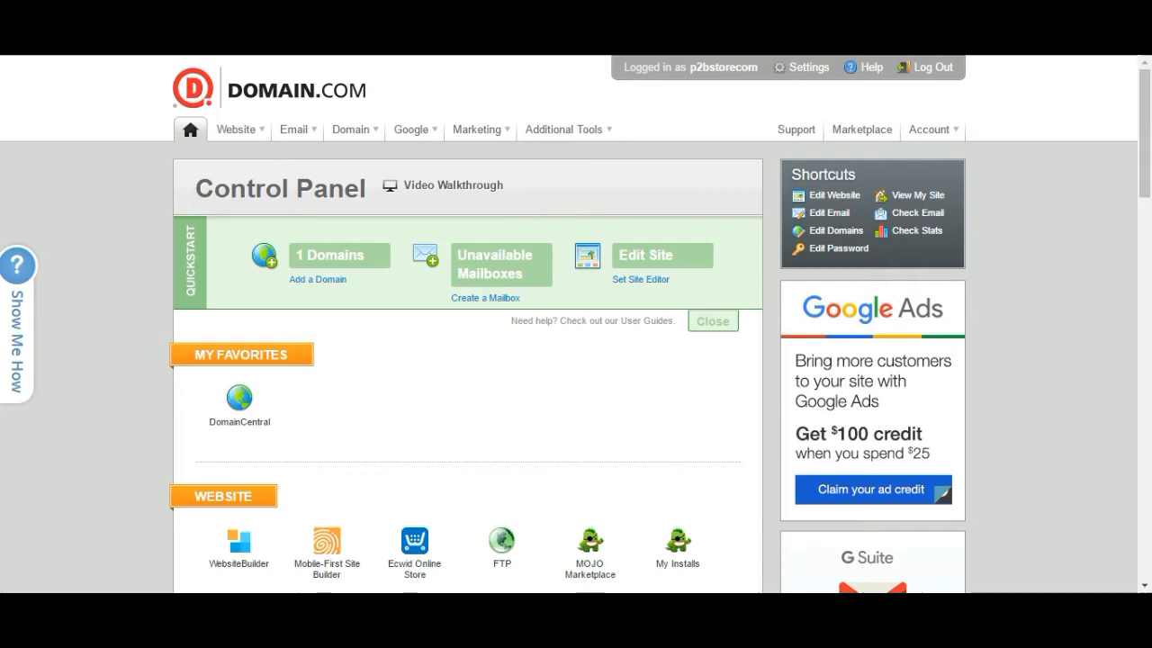
mouse_move(681, 139)
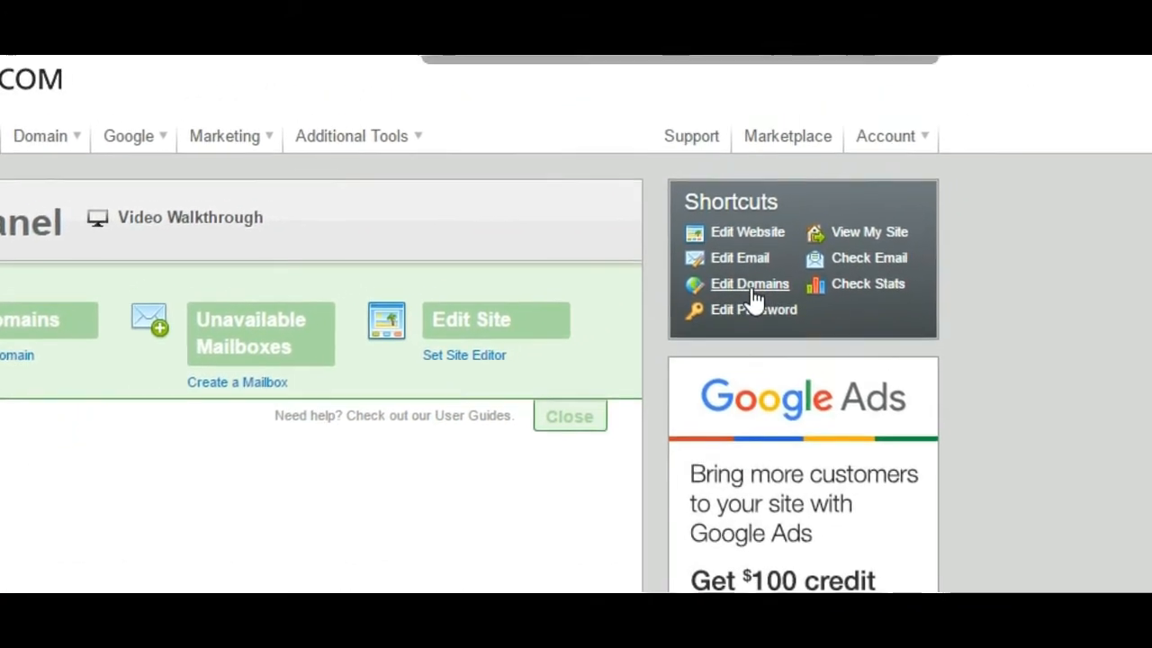
- Open p2bstore.com's Pointers settings in DomainCentral and open the pointer type dropdown
click(748, 283)
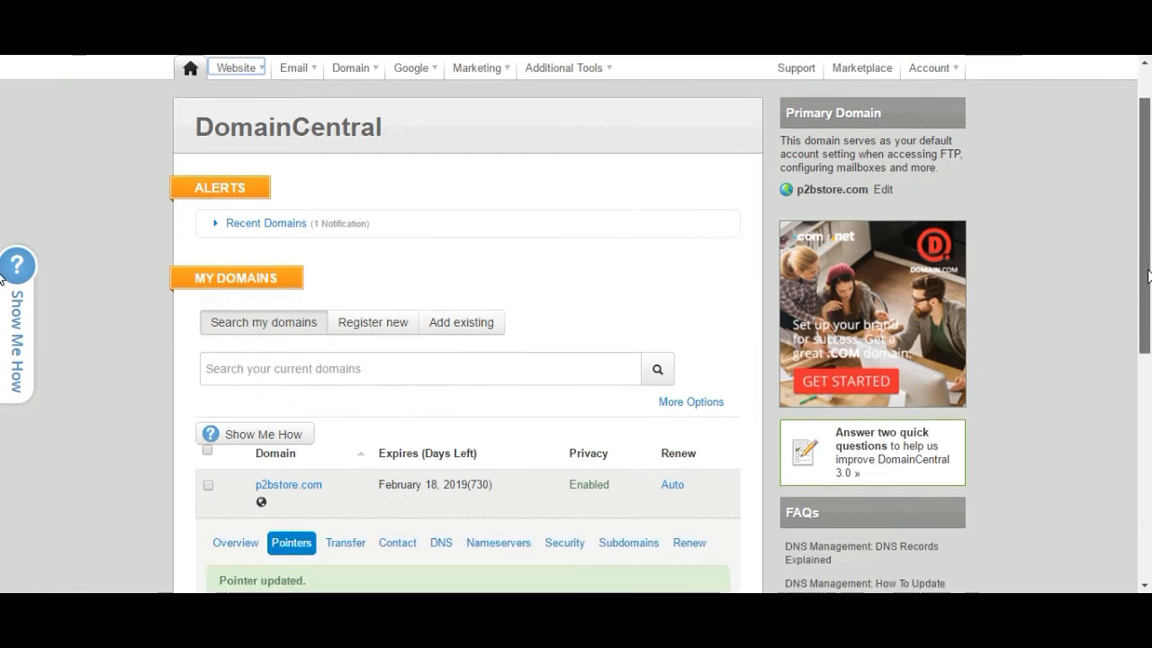
scroll(down, 3)
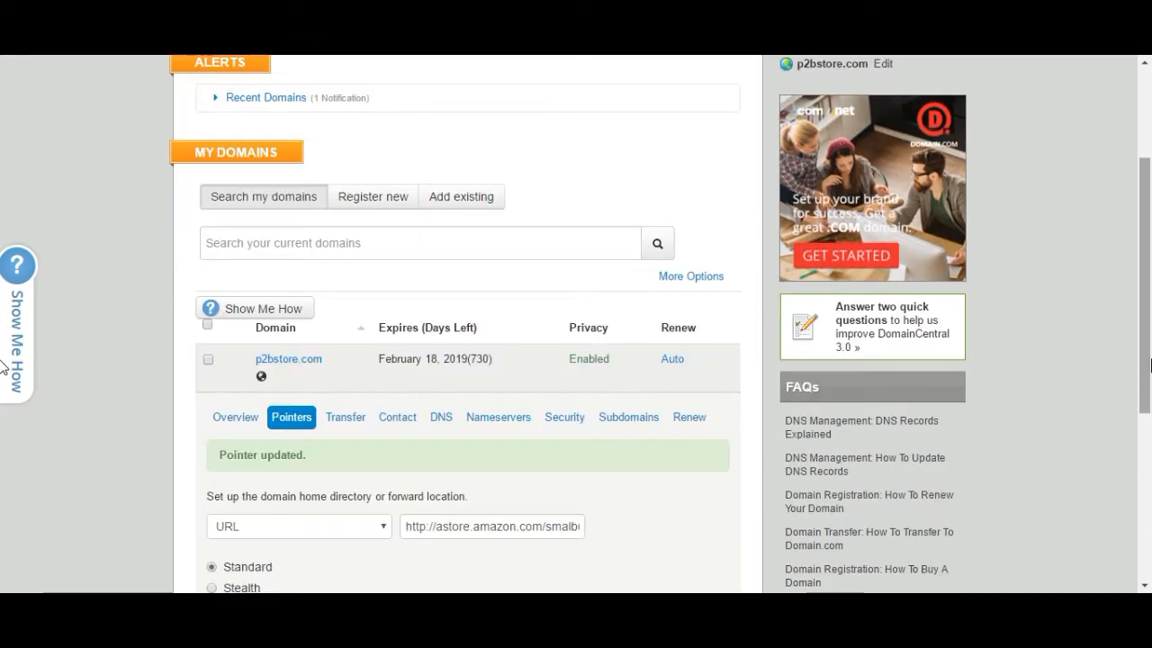
mouse_move(277, 372)
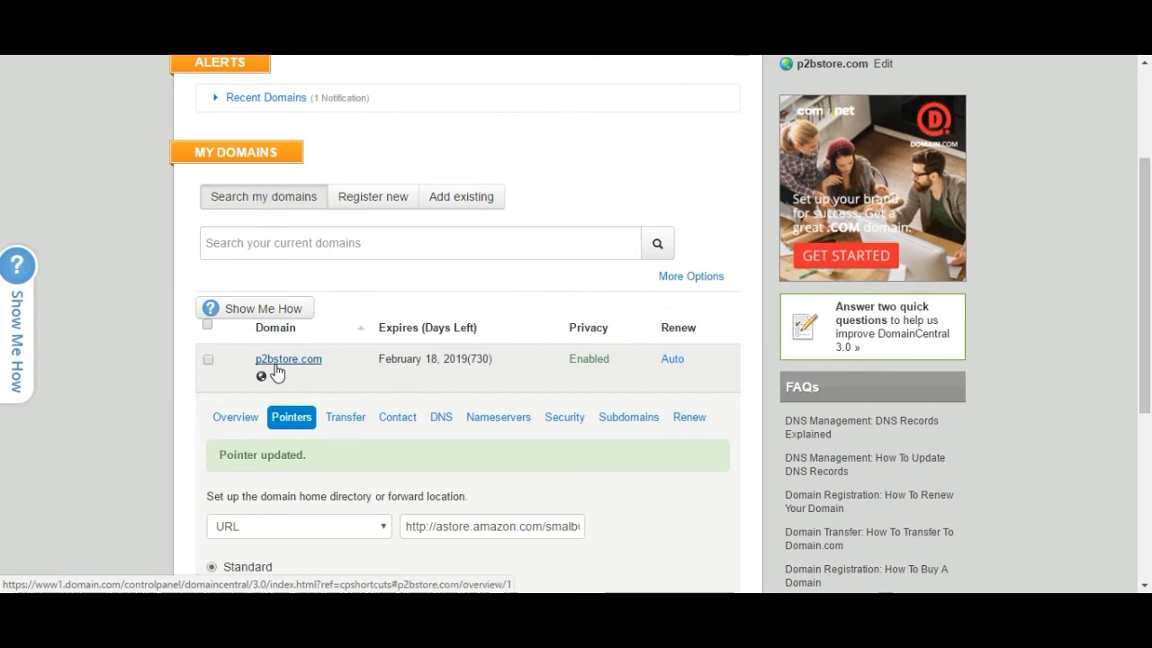
click(290, 416)
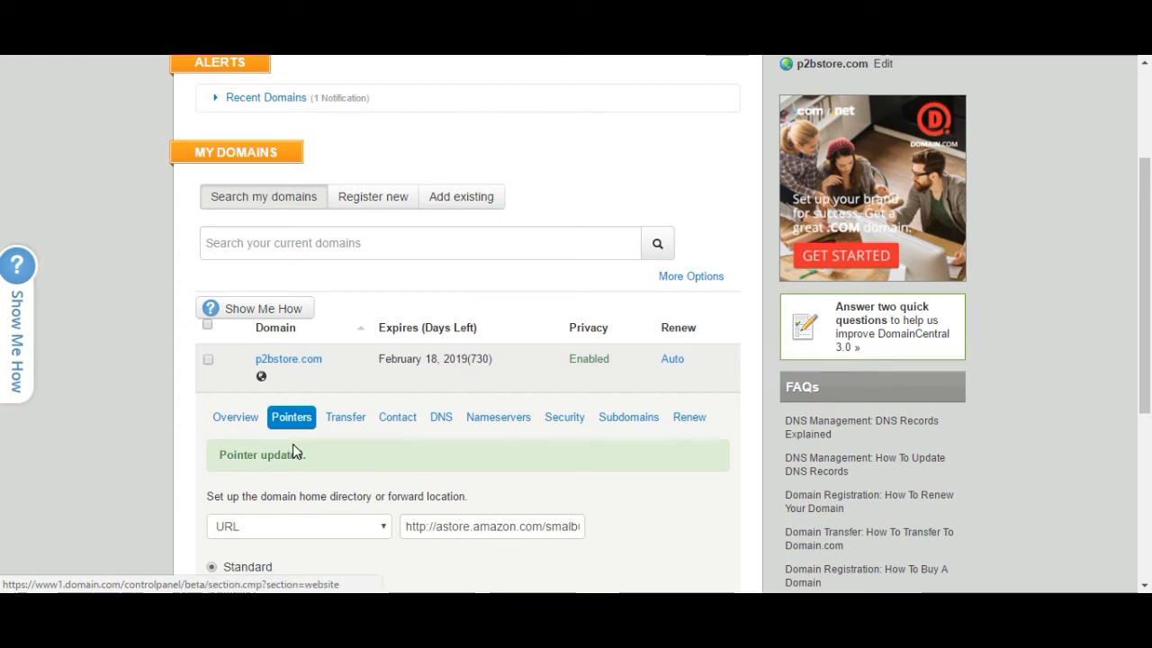
click(299, 526)
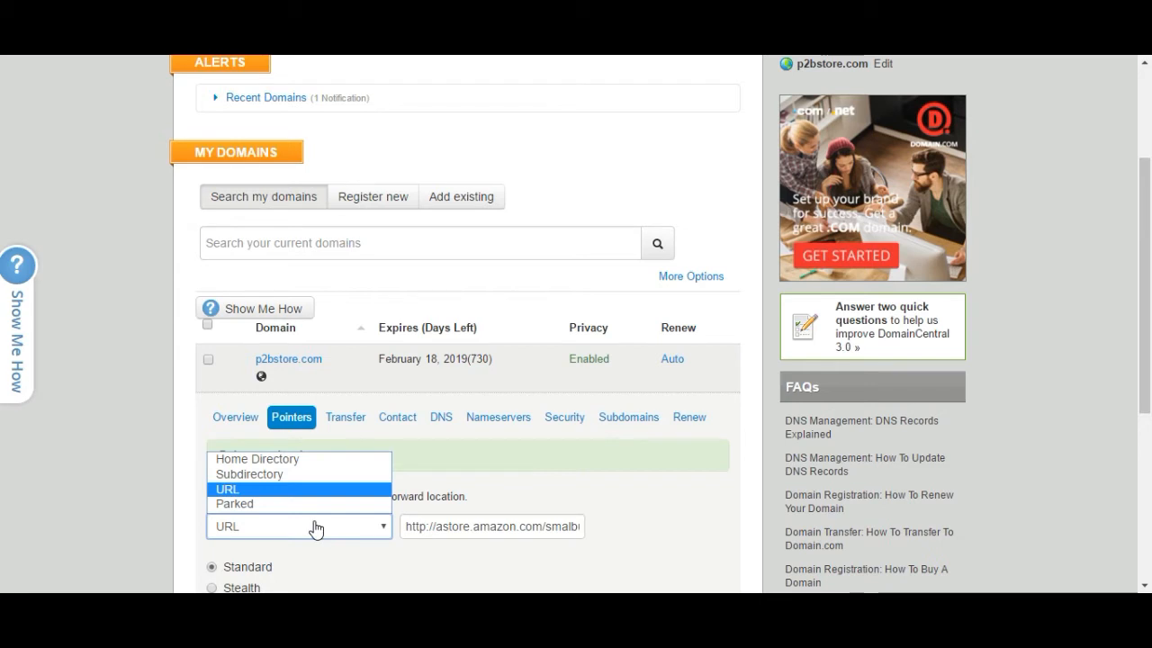
mouse_move(286, 498)
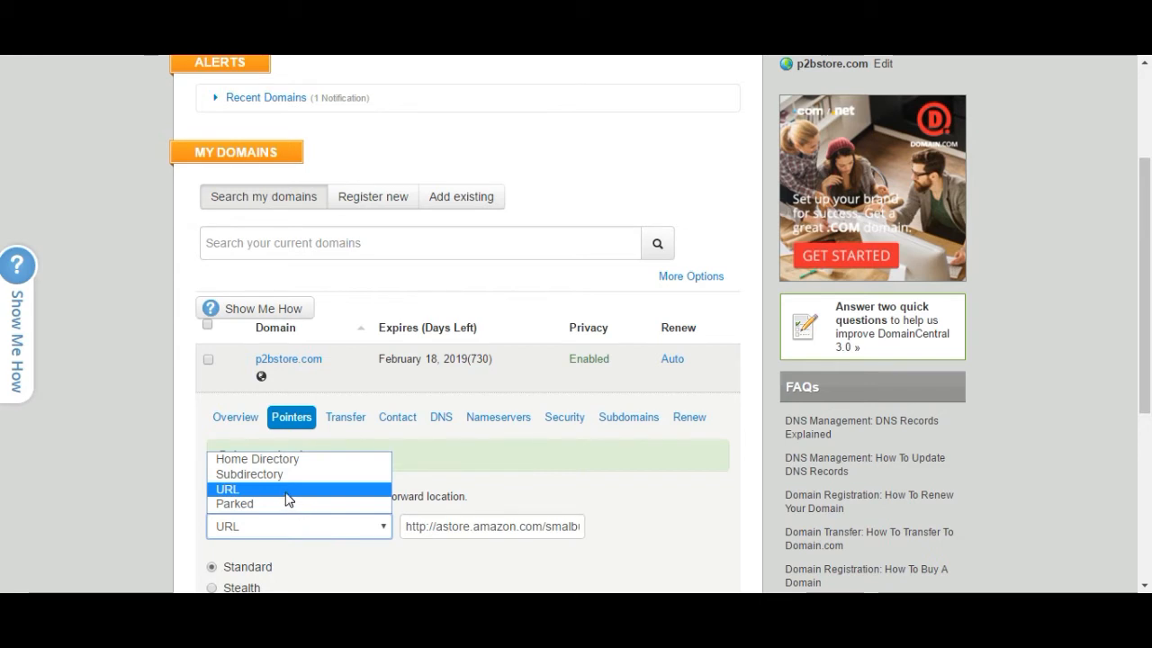
- Choose URL forwarding and complete the Amazon store address ending 'smalbusista0e-20', keeping Standard
click(227, 489)
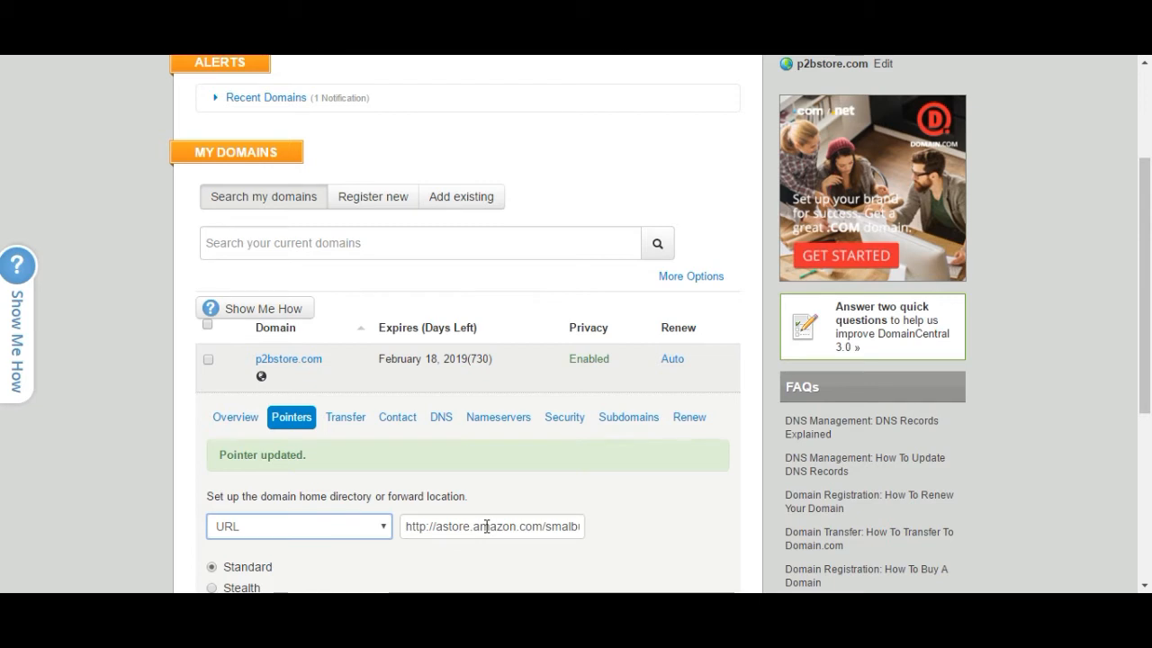
click(492, 526)
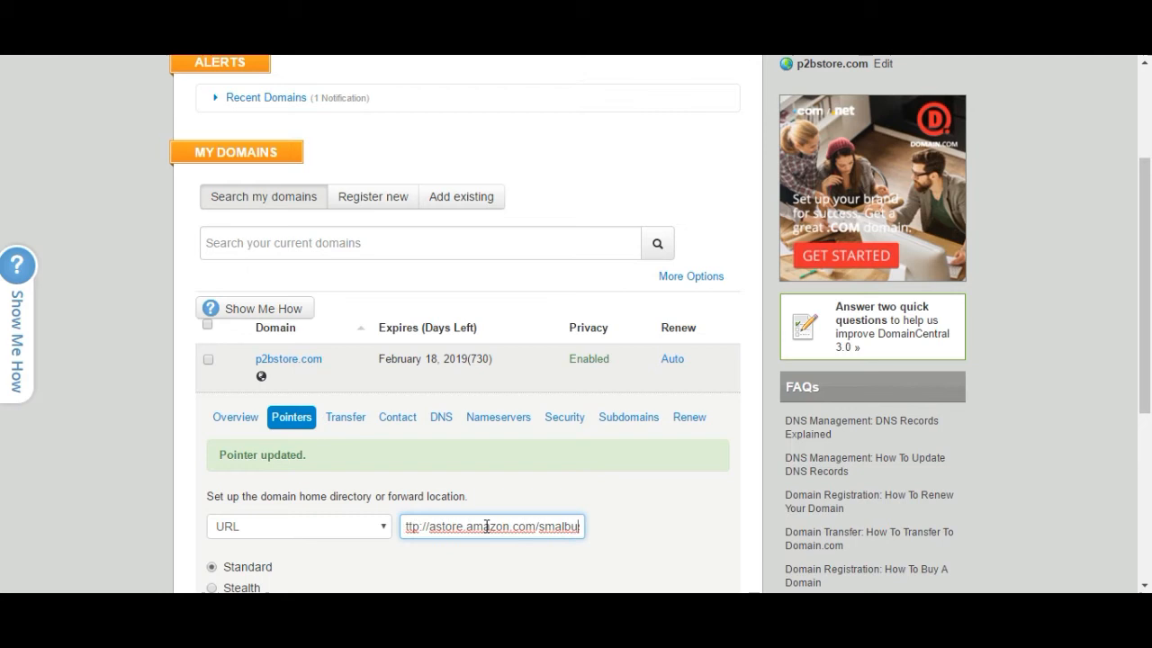
text(malbusista0e-20)
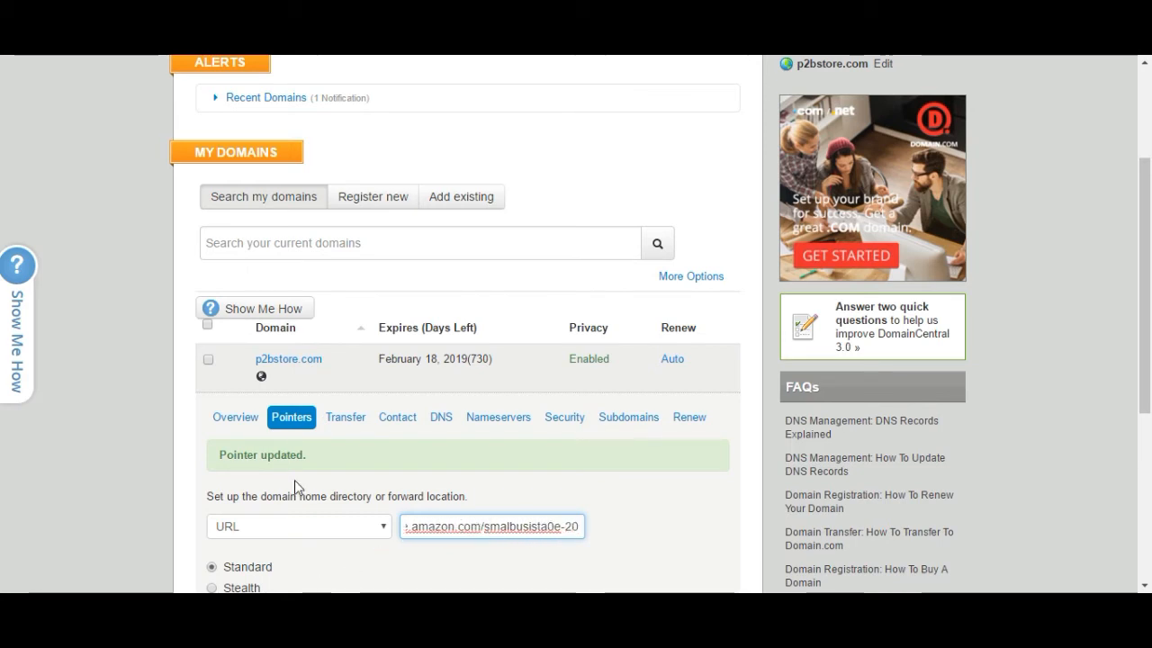
scroll(down, 3)
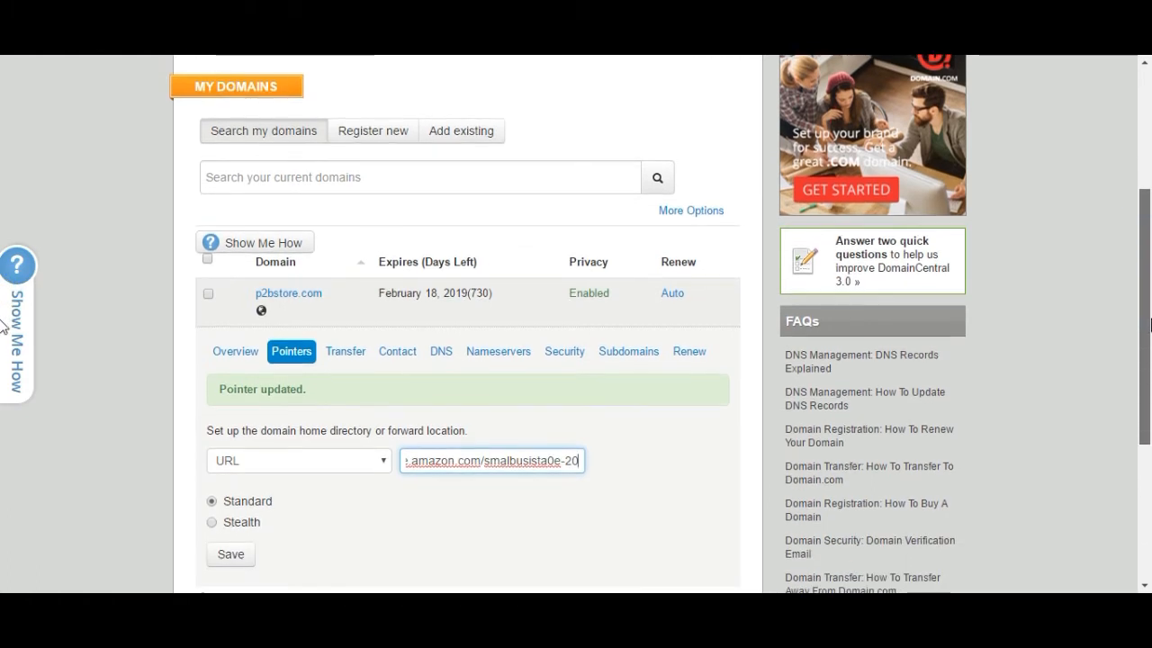
scroll(down, 3)
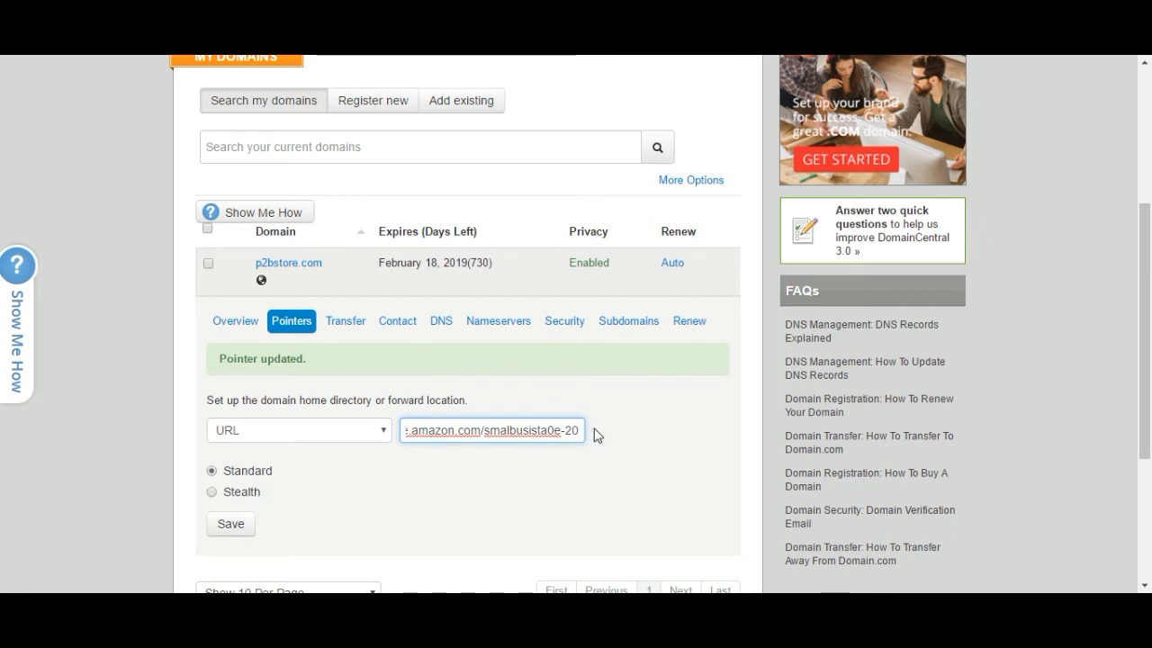
mouse_move(191, 493)
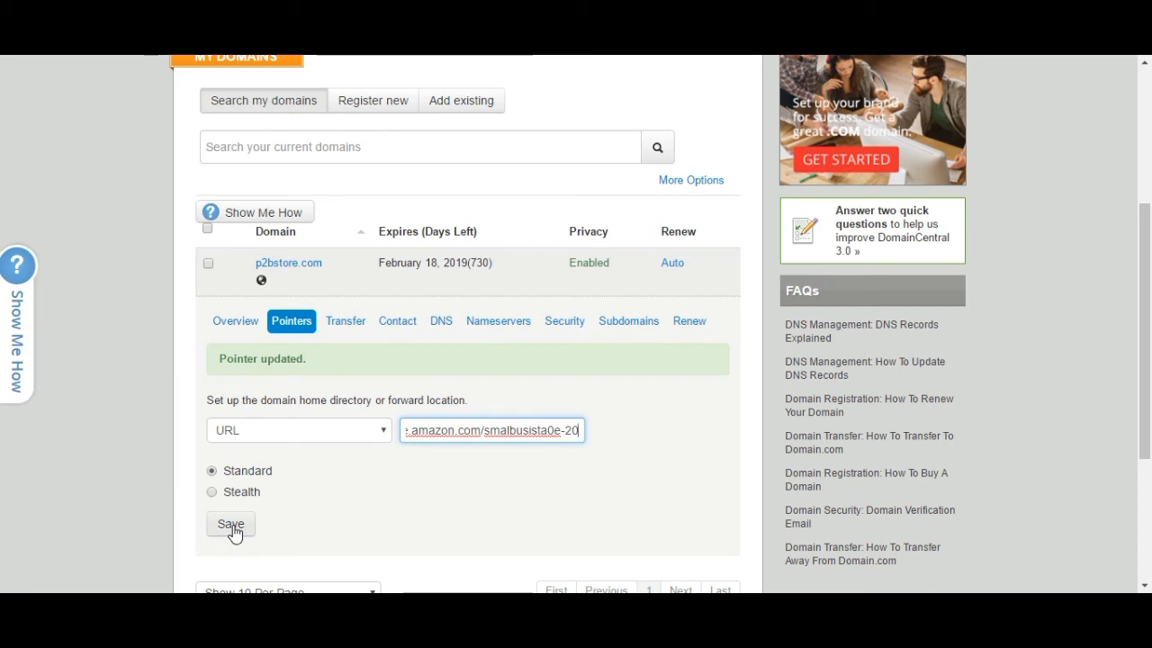
mouse_move(5, 237)
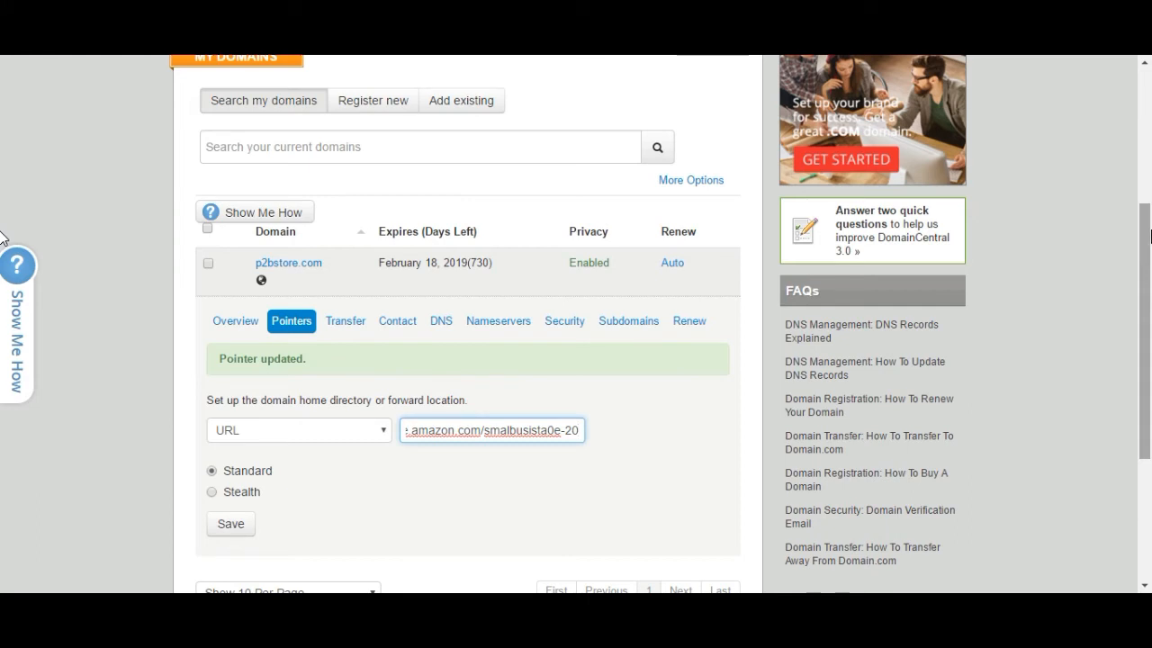